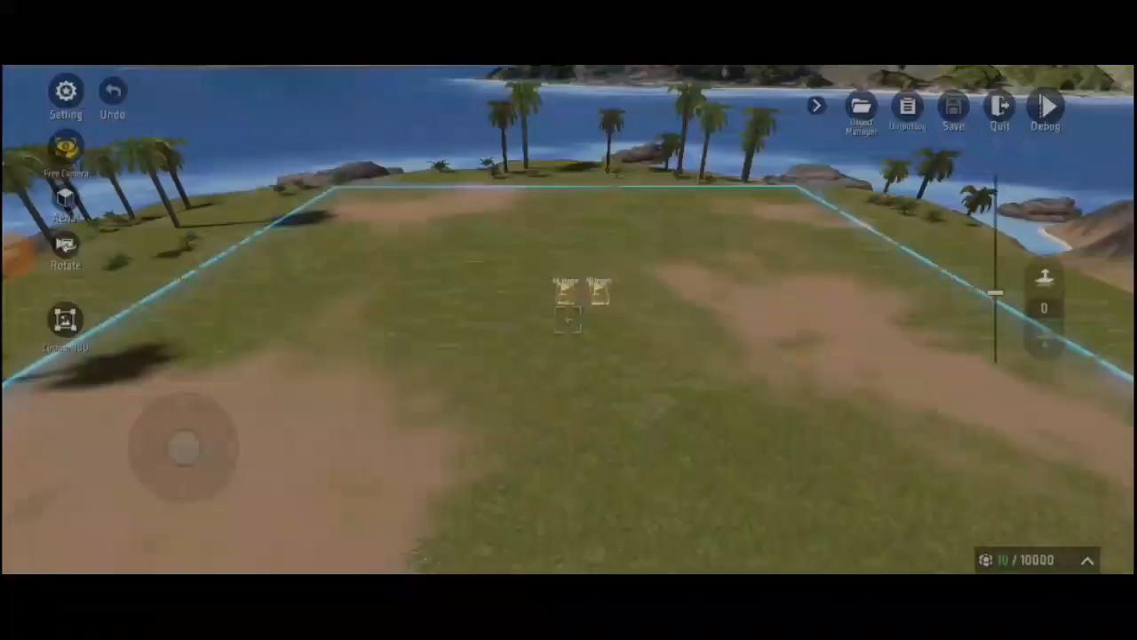
Step: Open the map settings and enter the Global Script editor
{"action": "left_click", "coordinate": [62, 89]}
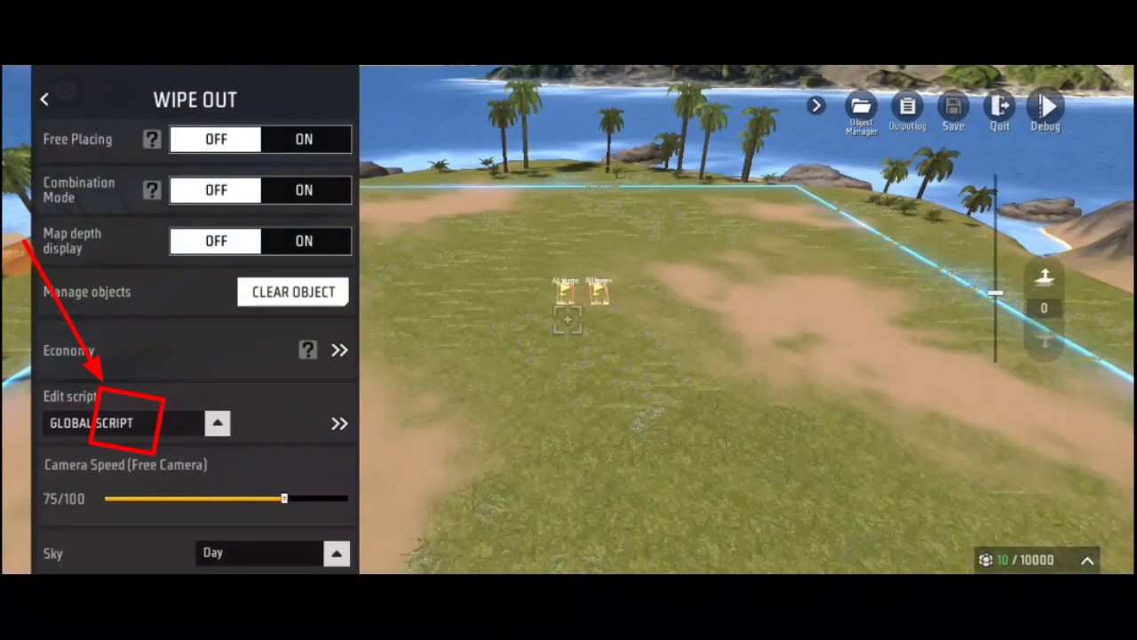
{"action": "left_click", "coordinate": [218, 423]}
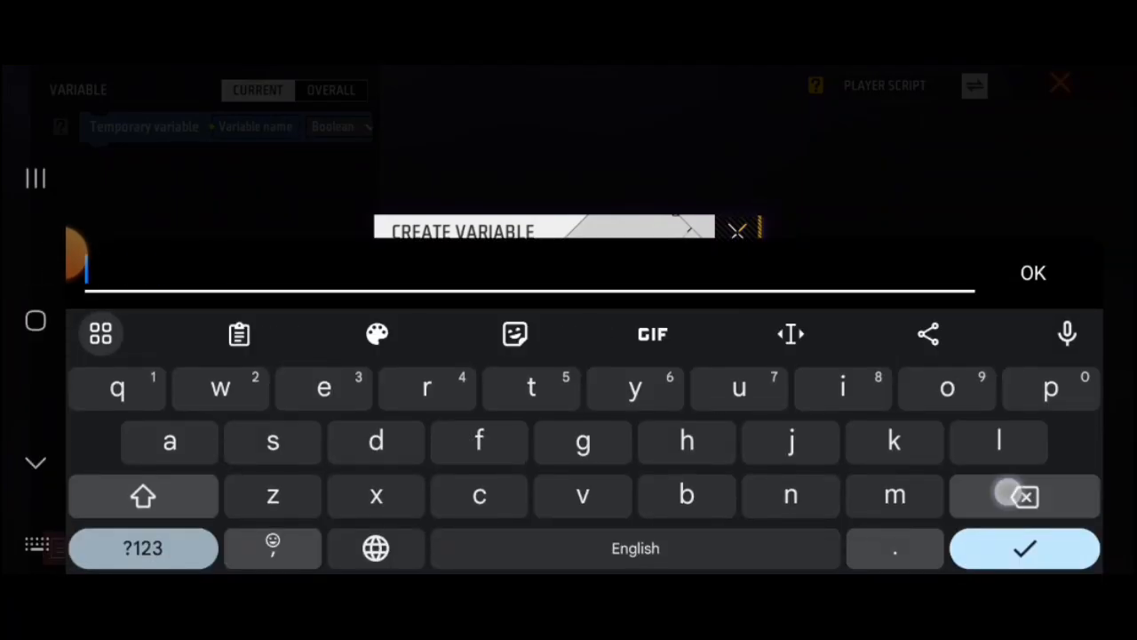
Step: Confirm the new variable named 'outfit' and view its type choices
{"action": "left_click", "coordinate": [738, 388]}
{"action": "type", "text": "outfit"}
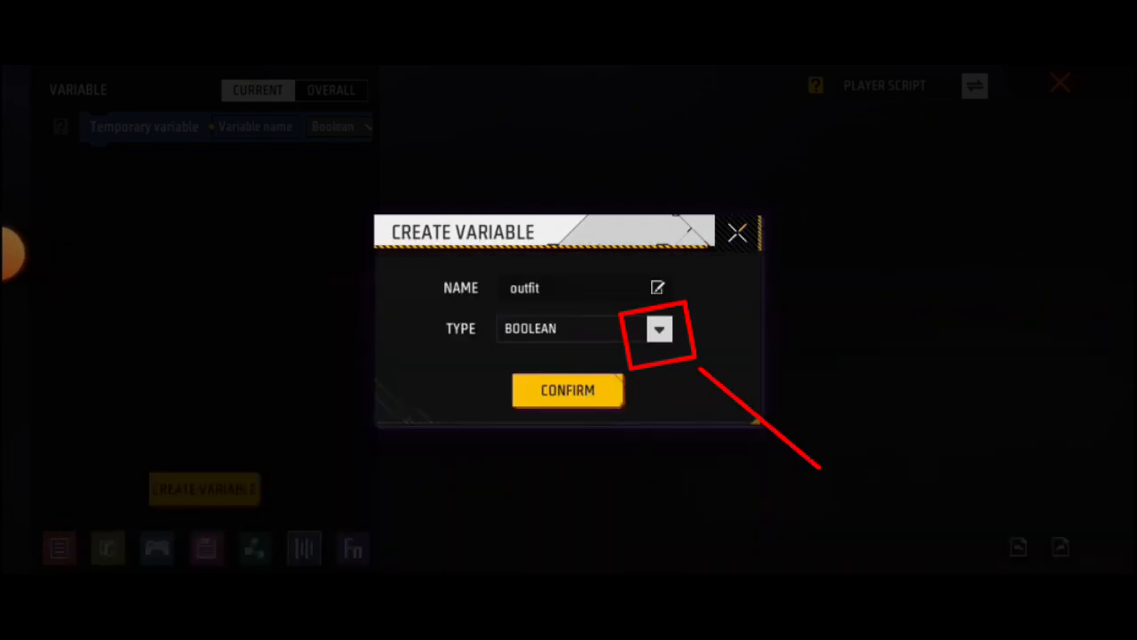
{"action": "left_click", "coordinate": [657, 329]}
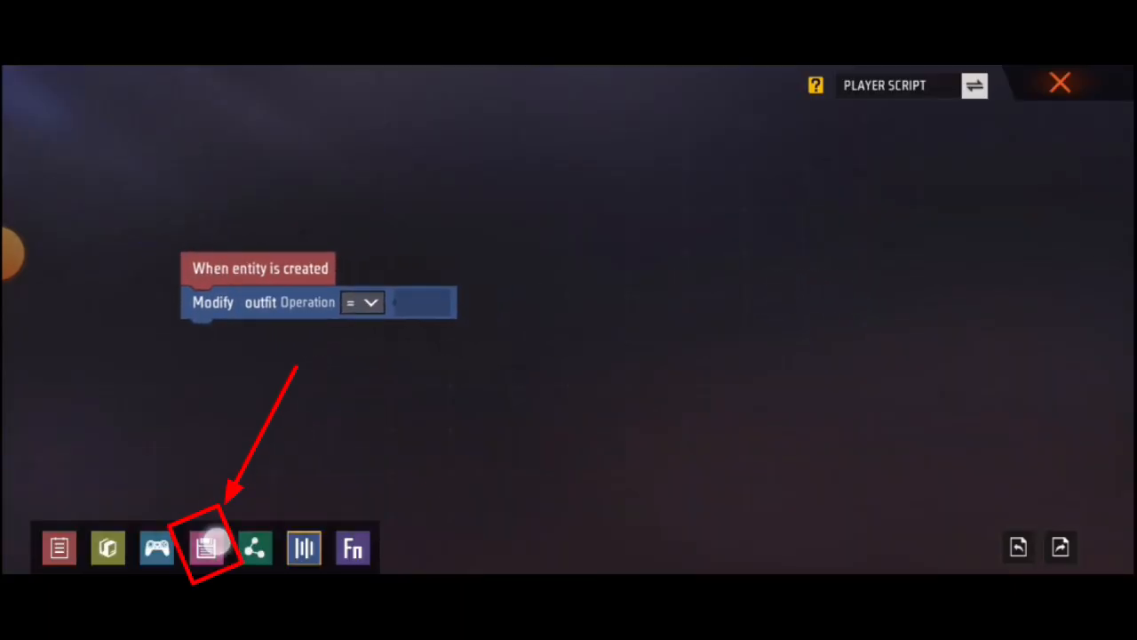
Step: Build an Obtain List block fed by Get all filtered entities, index 0
{"action": "left_click", "coordinate": [205, 548]}
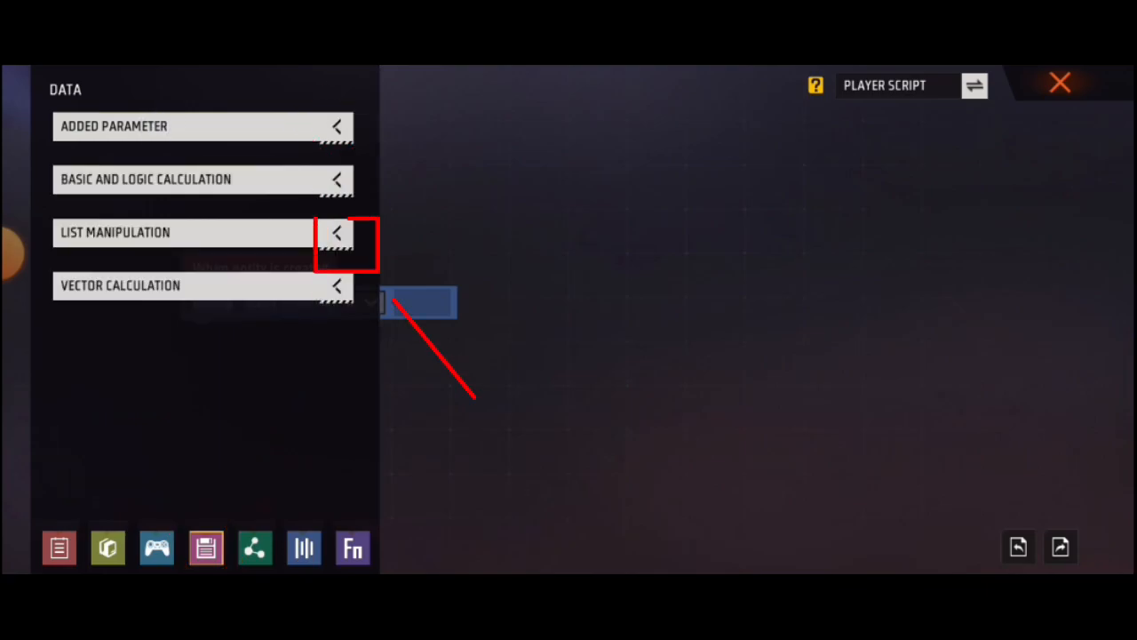
{"action": "left_click", "coordinate": [340, 232]}
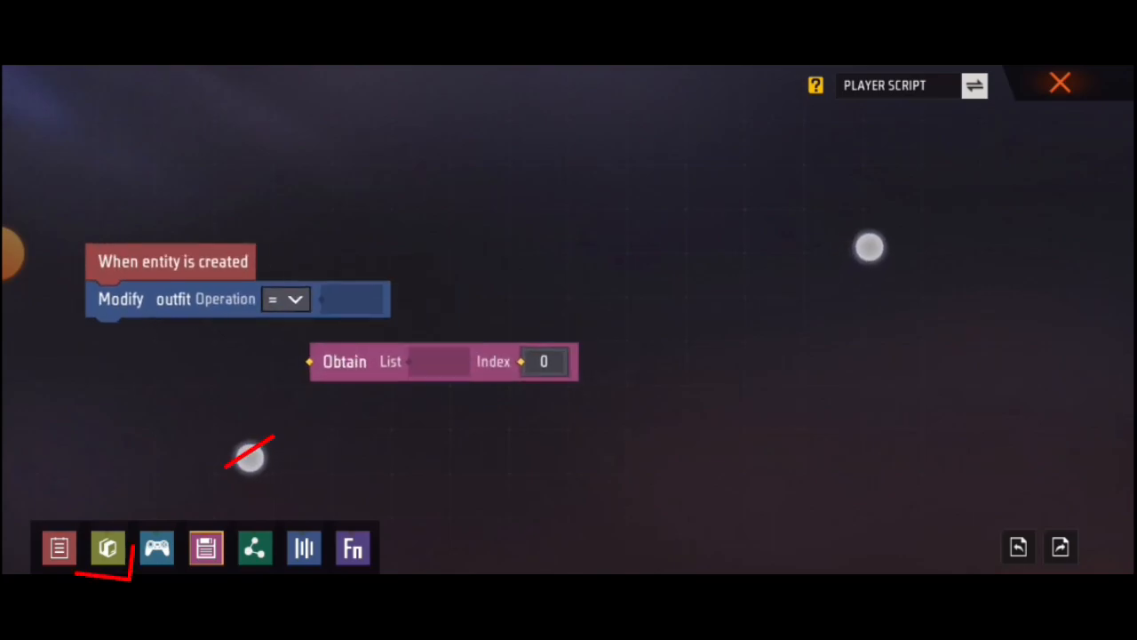
{"action": "left_click", "coordinate": [107, 548]}
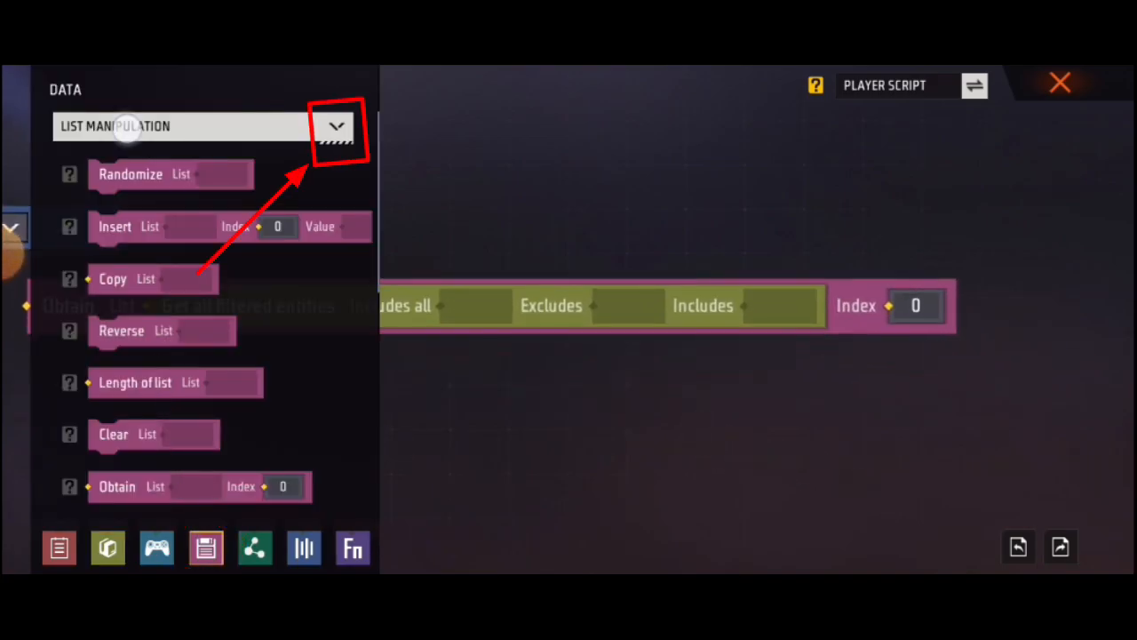
{"action": "left_click", "coordinate": [341, 127]}
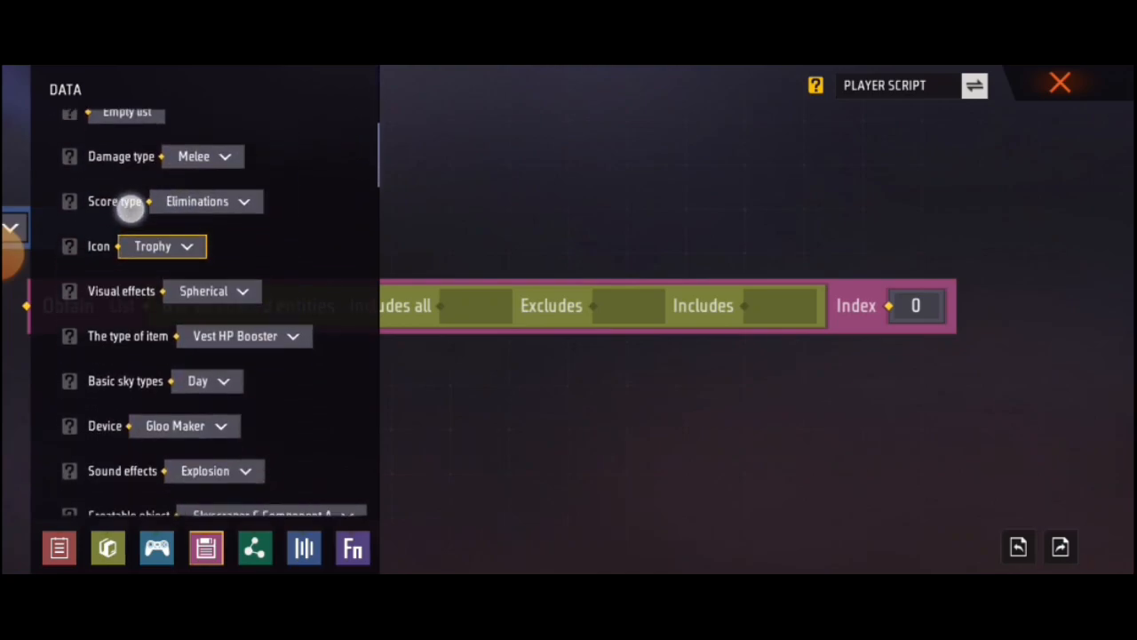
{"action": "scroll", "scroll_direction": "down", "scroll_amount": 3}
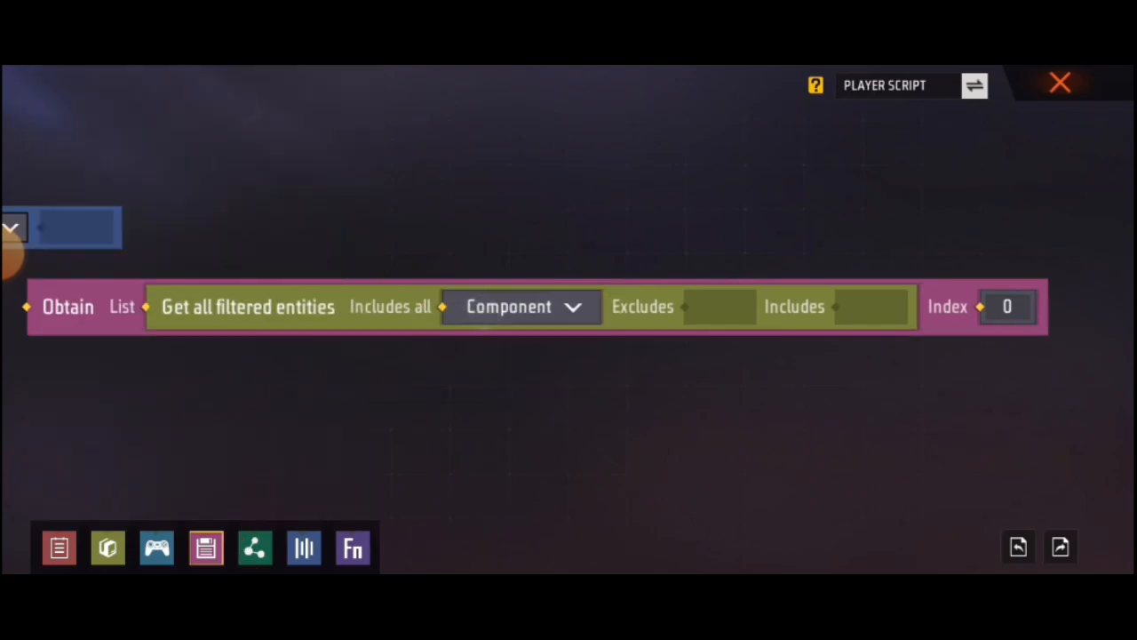
Step: Filter entities to those including the Player outfit component
{"action": "left_click", "coordinate": [521, 307]}
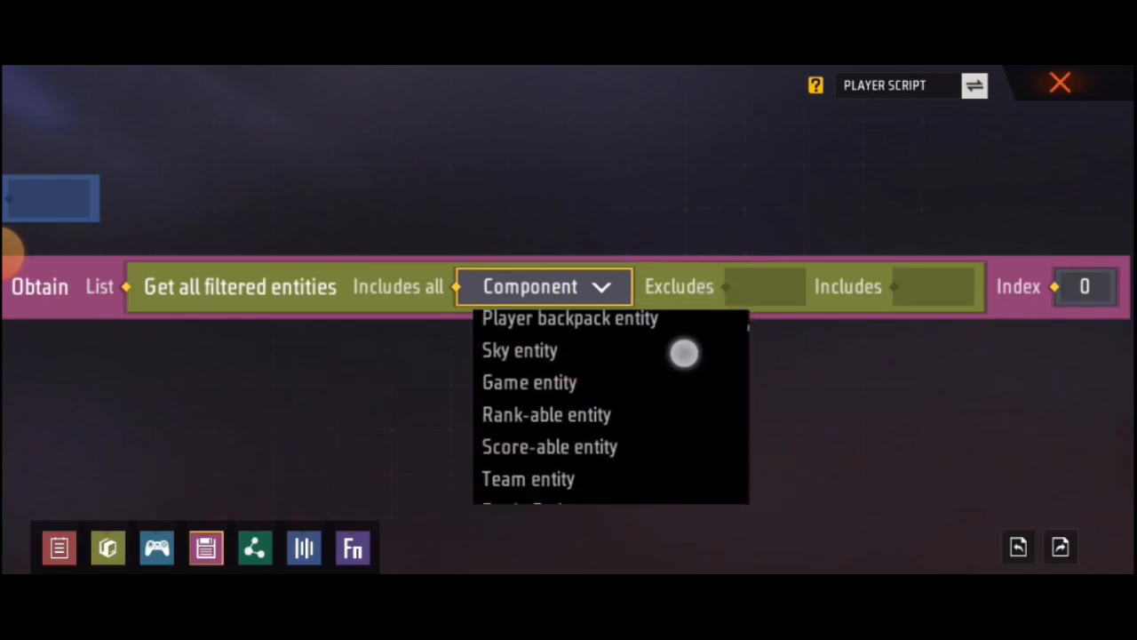
{"action": "scroll", "scroll_direction": "down", "scroll_amount": 3}
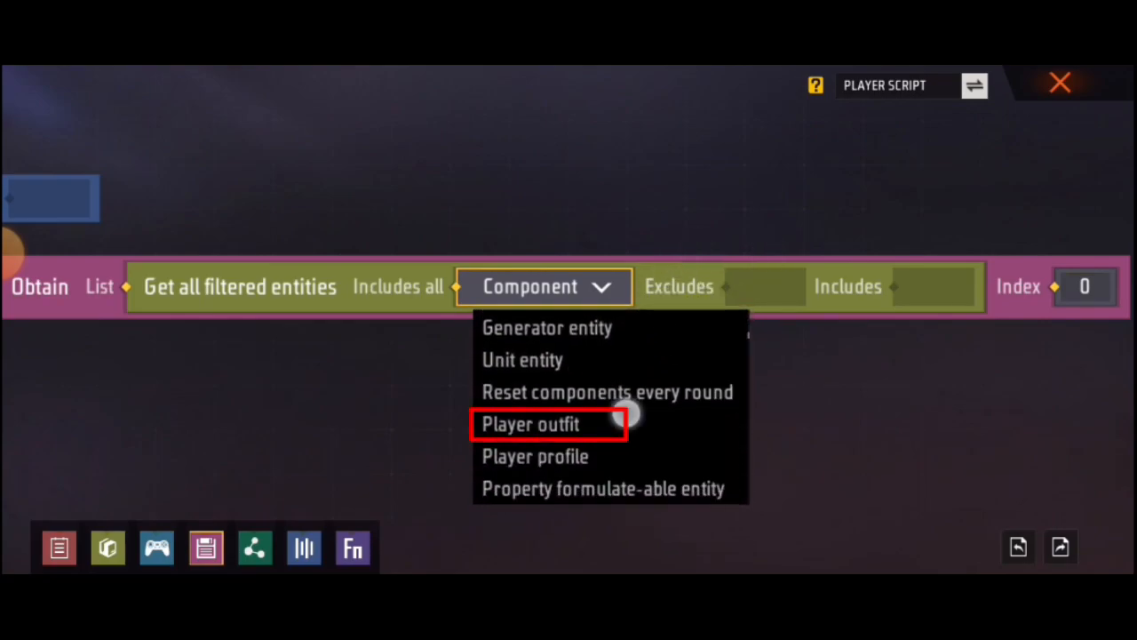
{"action": "left_click", "coordinate": [534, 424]}
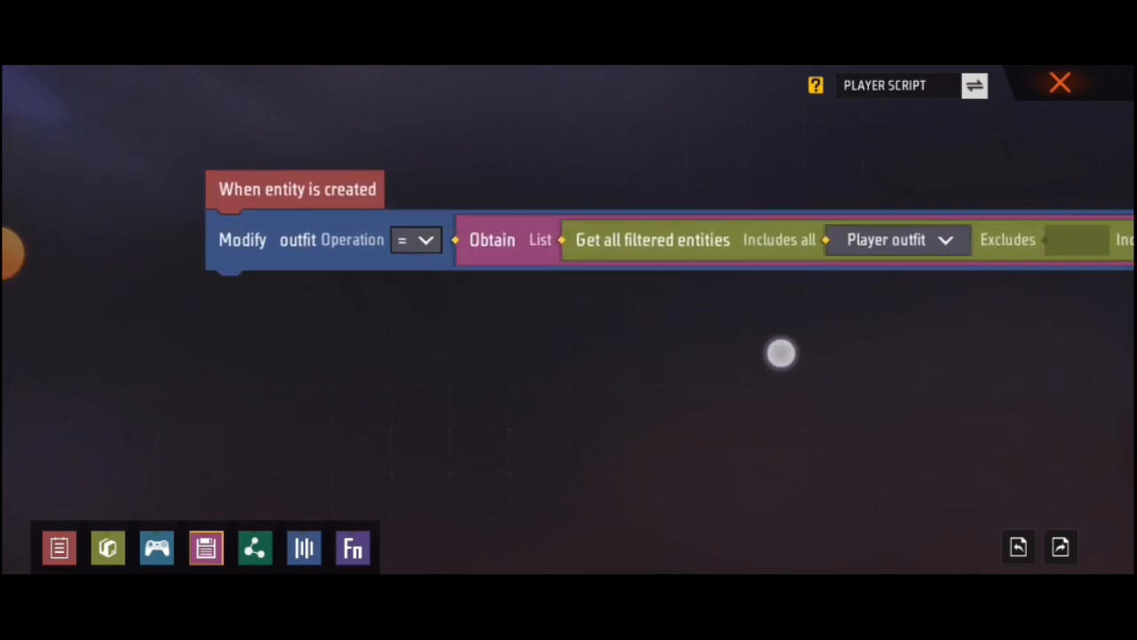
Step: Add a Set property block casting outfit as Player outfit
{"action": "left_click", "coordinate": [107, 548]}
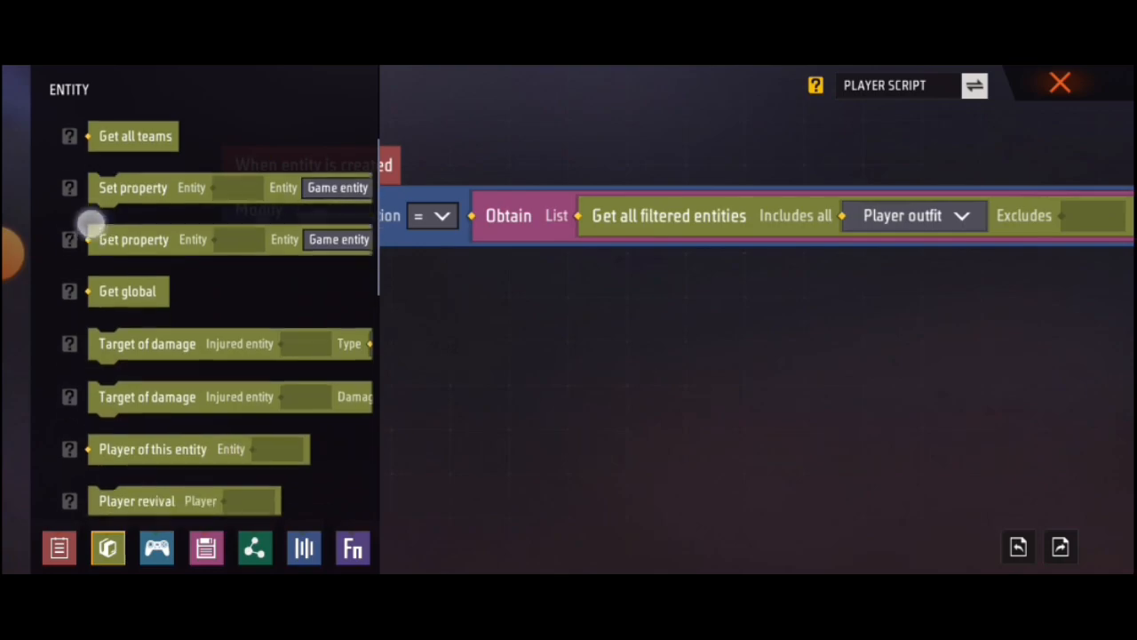
{"action": "scroll", "scroll_direction": "down", "scroll_amount": 3}
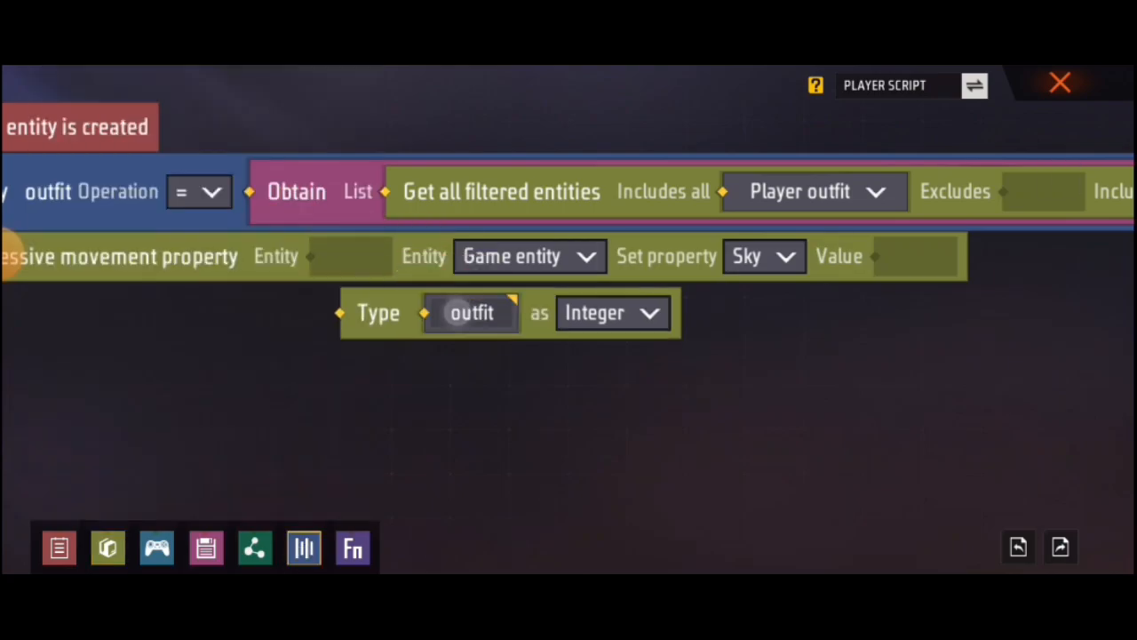
{"action": "left_click", "coordinate": [611, 312]}
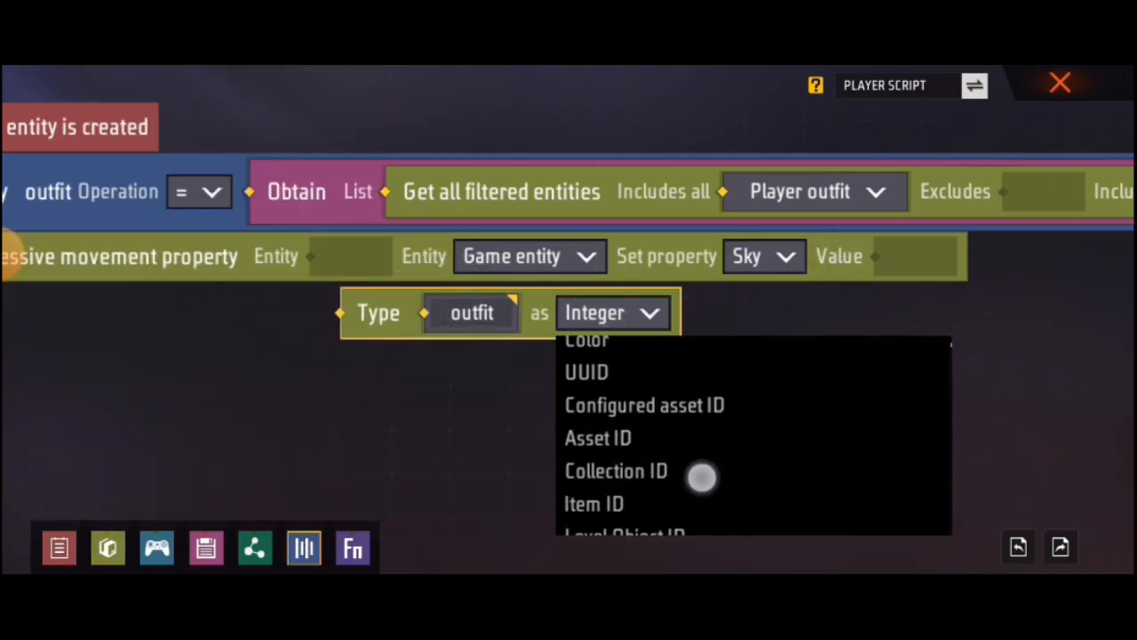
{"action": "scroll", "scroll_direction": "down", "scroll_amount": 3}
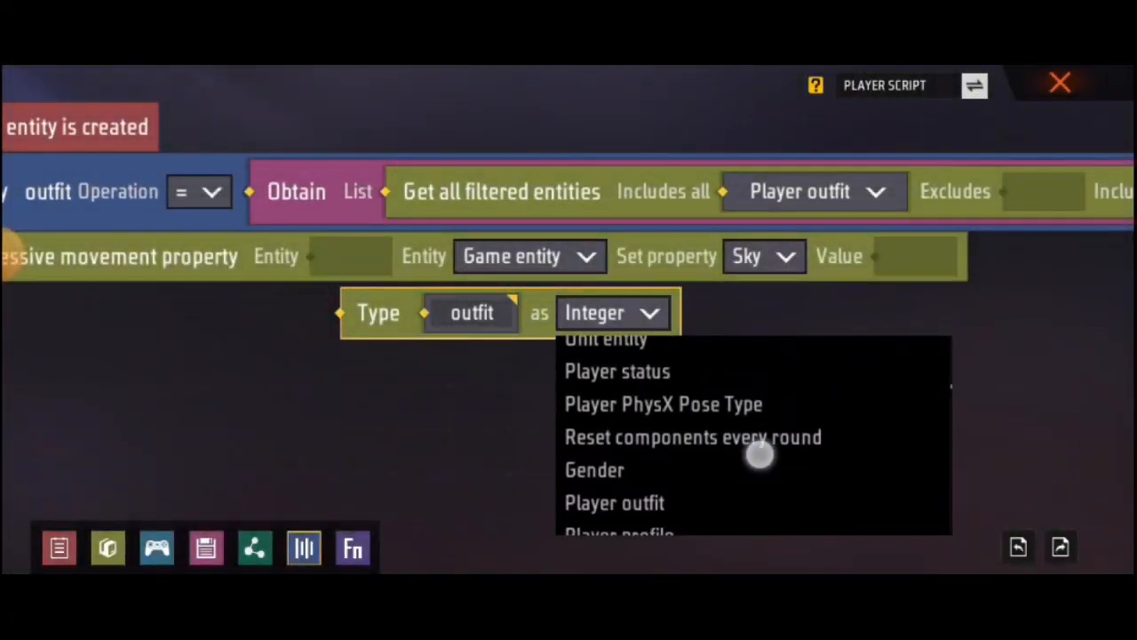
{"action": "left_click", "coordinate": [613, 503]}
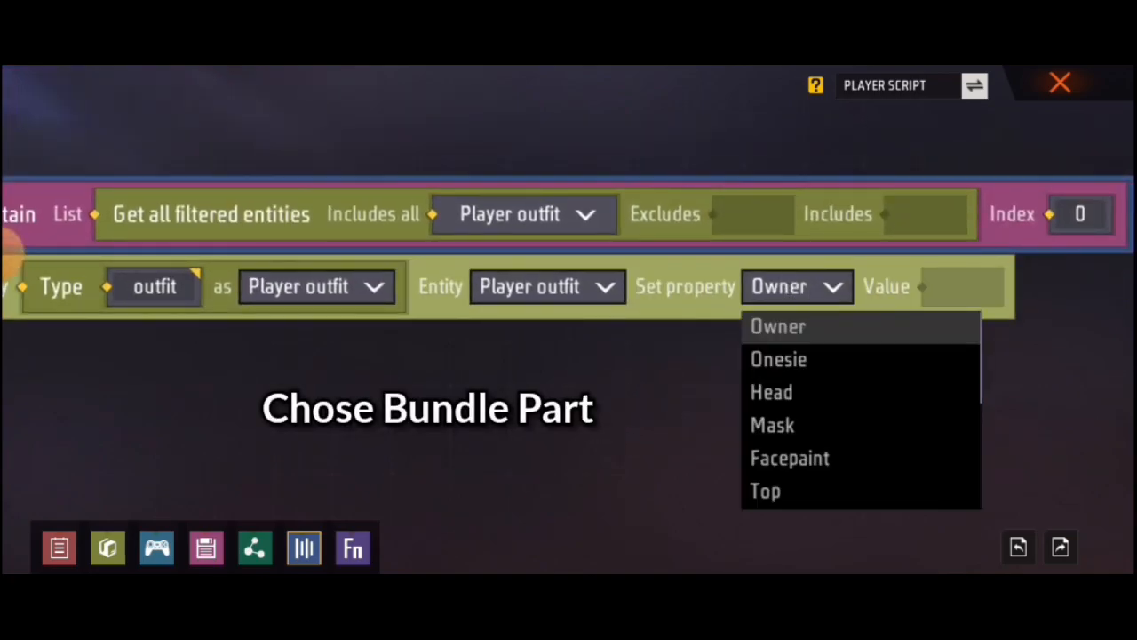
Step: Pick the outfit bundle part to set, then launch a Test Mode run
{"action": "left_click", "coordinate": [771, 392]}
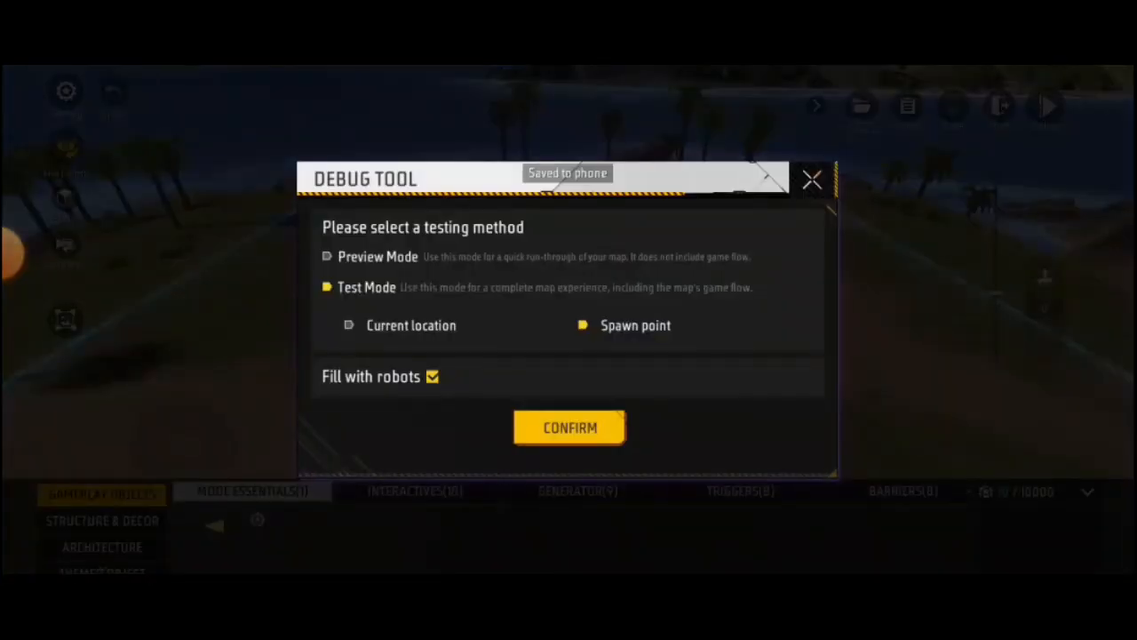
{"action": "left_click", "coordinate": [569, 428]}
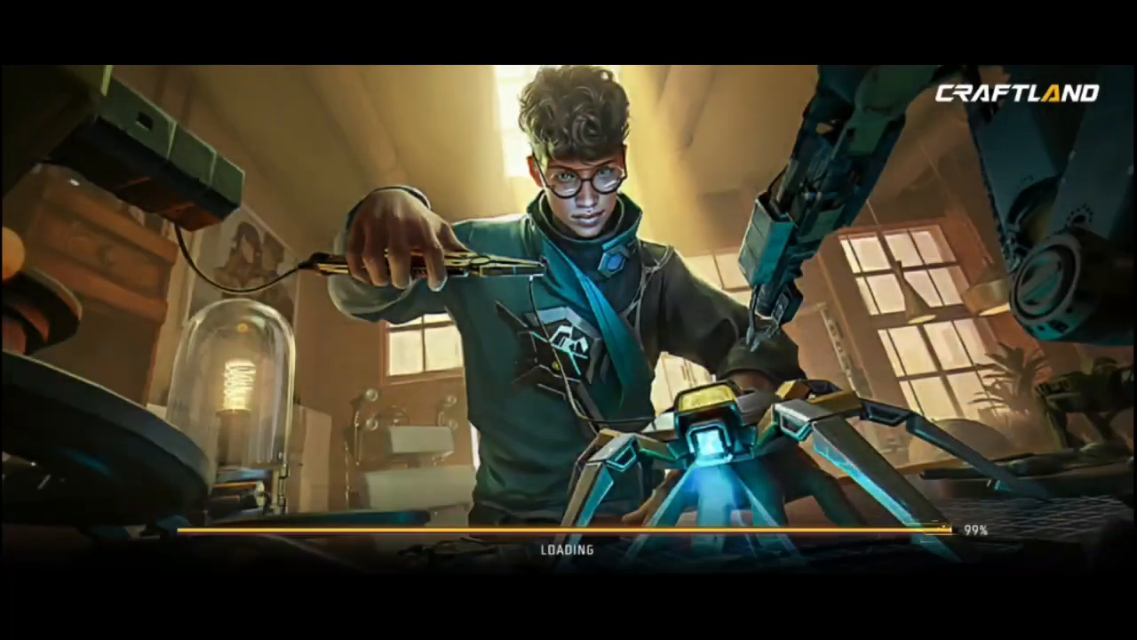